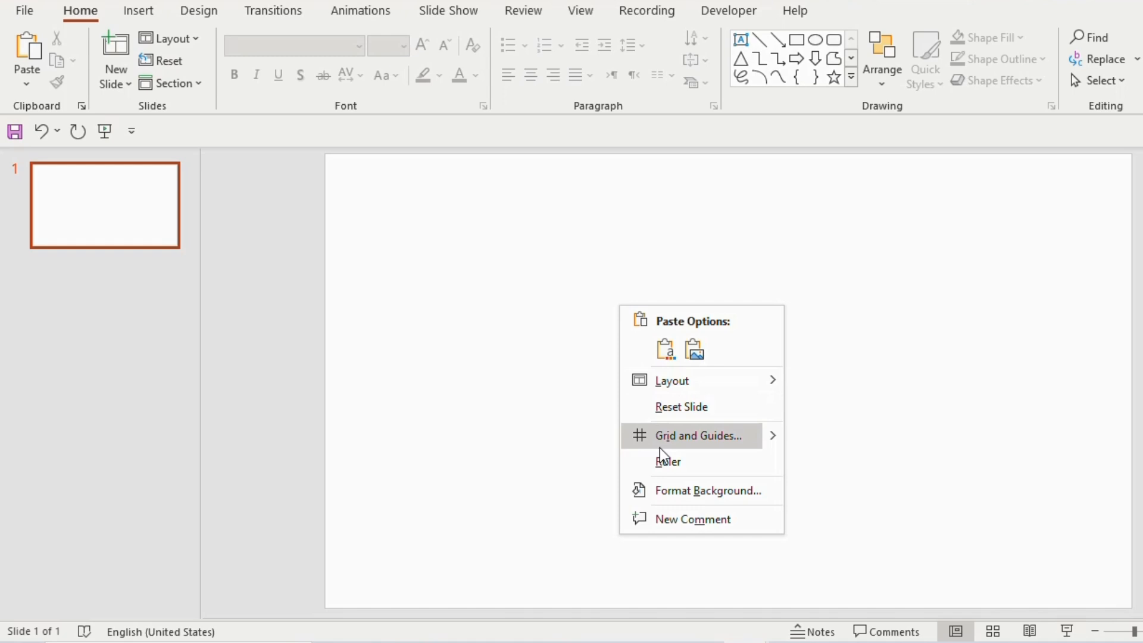
Fill the blank slide's background with a solid dark blue colour via Format Background
{"action": "left_click", "coordinate": [707, 491]}
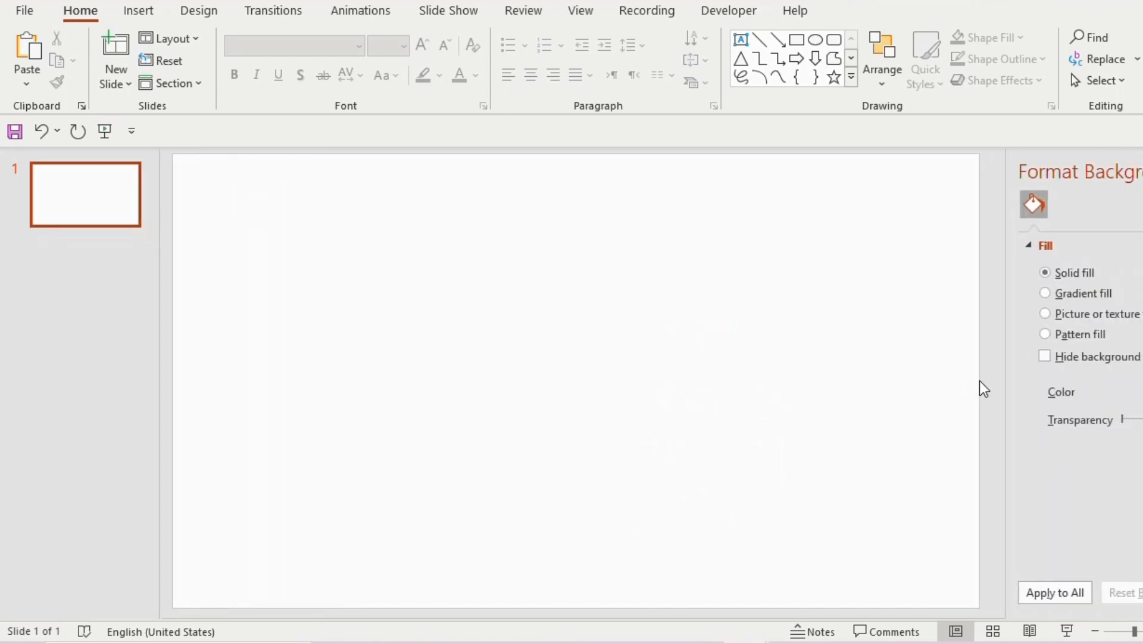
{"action": "left_click", "coordinate": [1045, 293]}
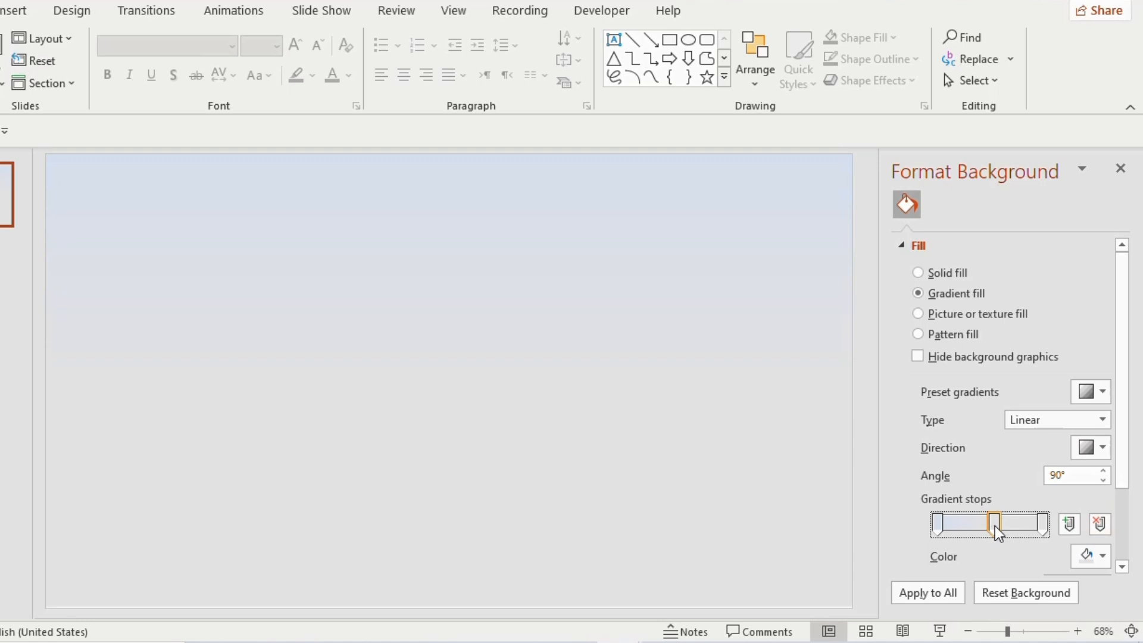
{"action": "left_click", "coordinate": [1083, 555]}
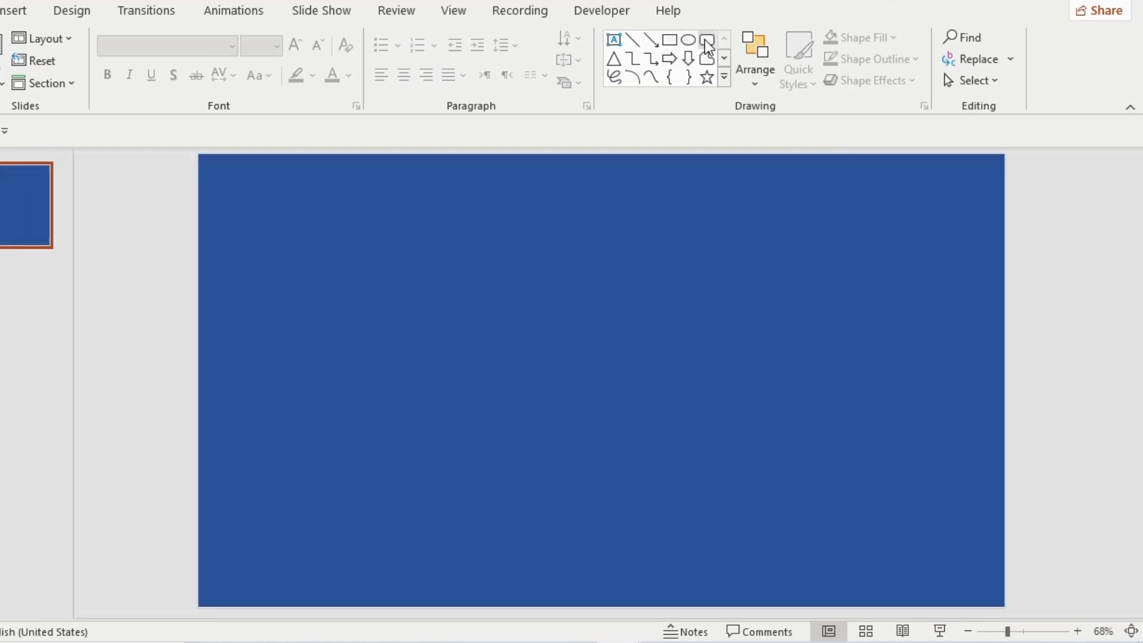
Draw a tall rounded rectangle down the slide's left edge and fill it white
{"action": "left_click", "coordinate": [706, 40]}
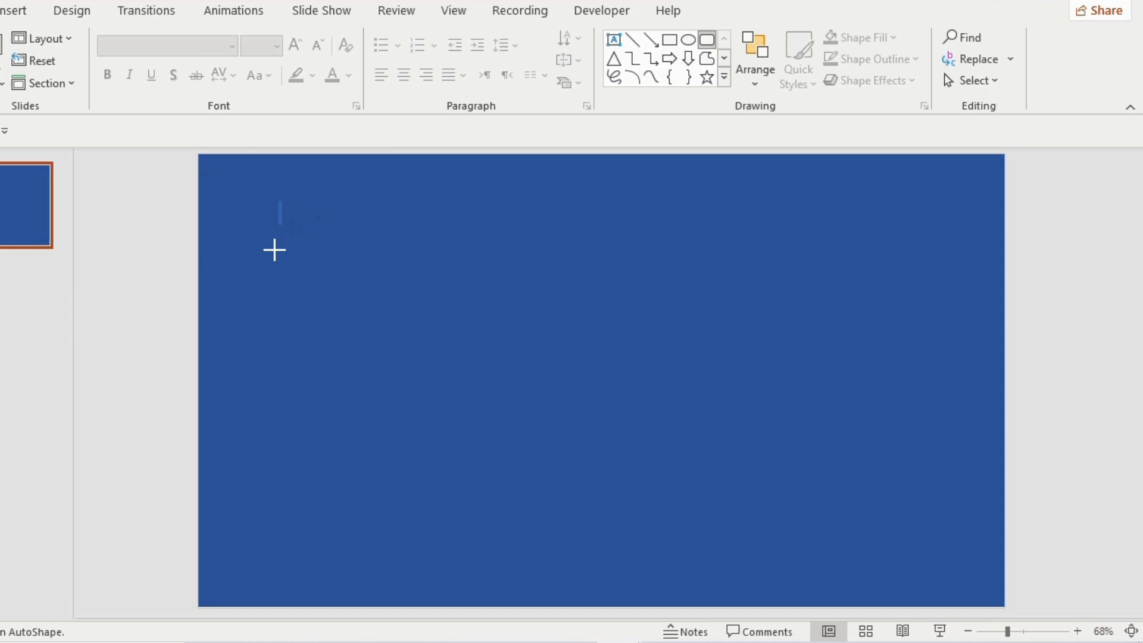
{"action": "left_click_drag", "start_coordinate": [275, 204], "coordinate": [316, 584]}
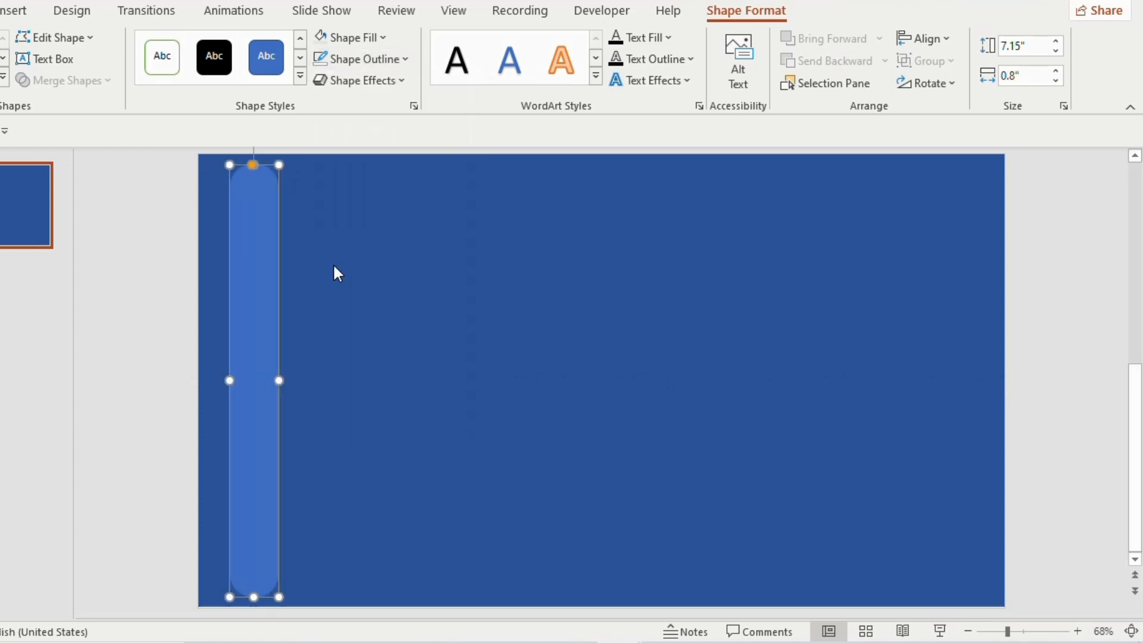
{"action": "left_click", "coordinate": [347, 37]}
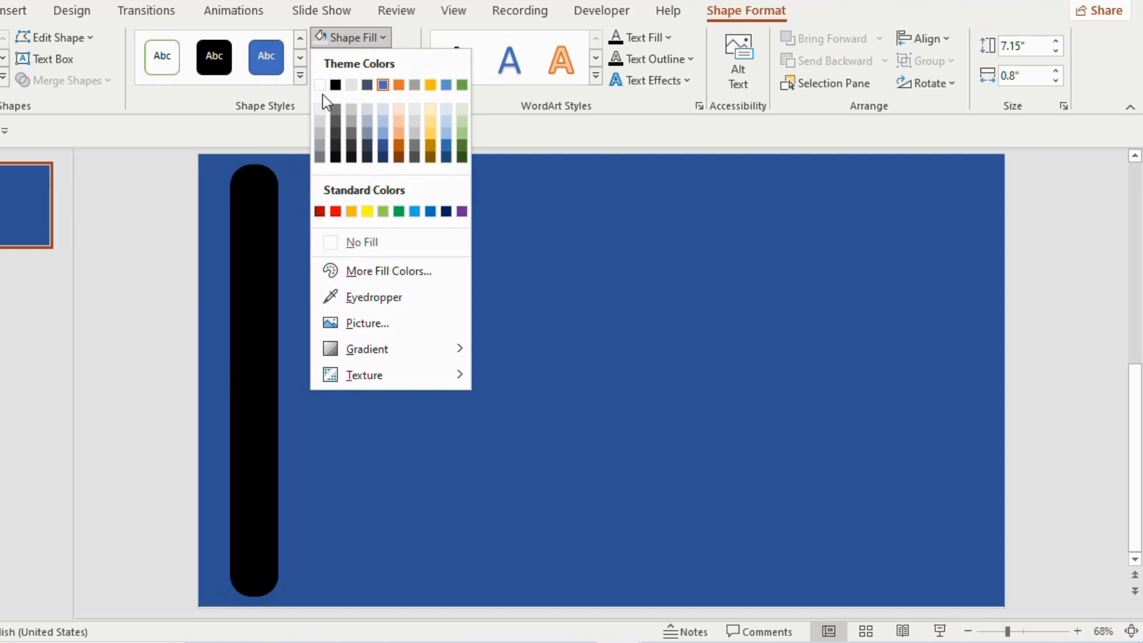
{"action": "left_click", "coordinate": [321, 84]}
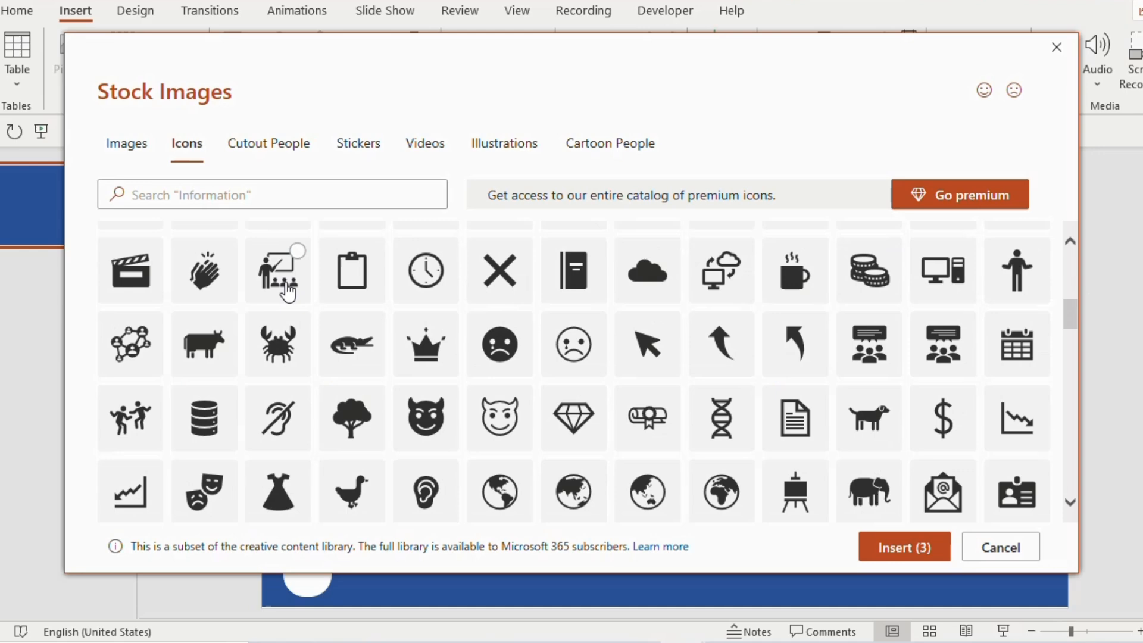
Insert the chosen stock icons, including the presenter, and align them vertically in the sidebar
{"action": "left_click", "coordinate": [905, 546]}
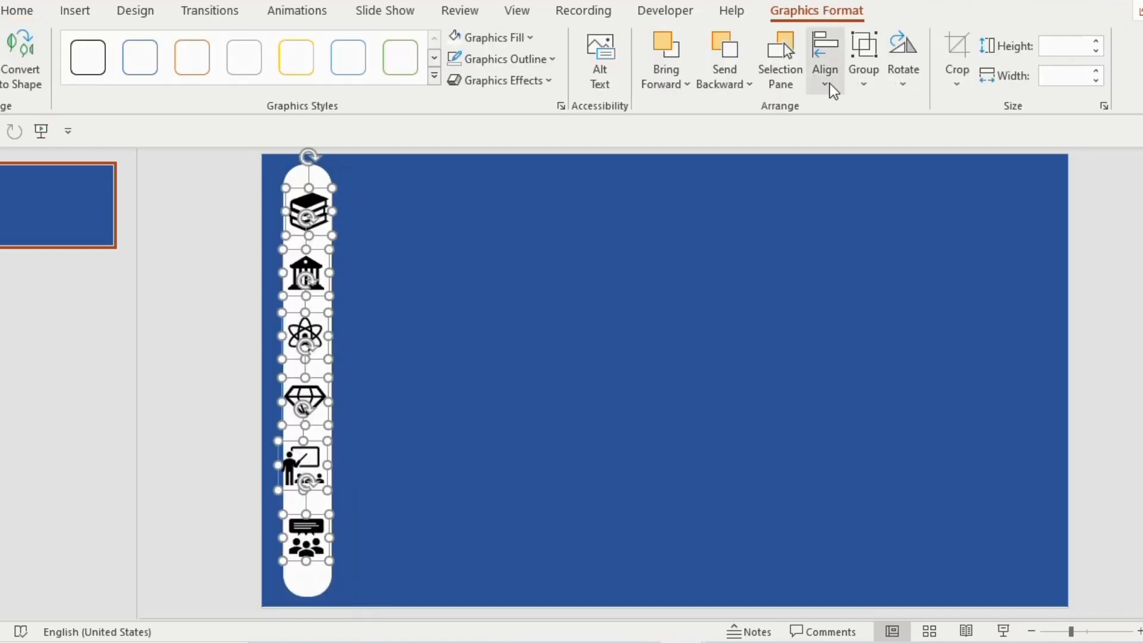
{"action": "left_click", "coordinate": [825, 84]}
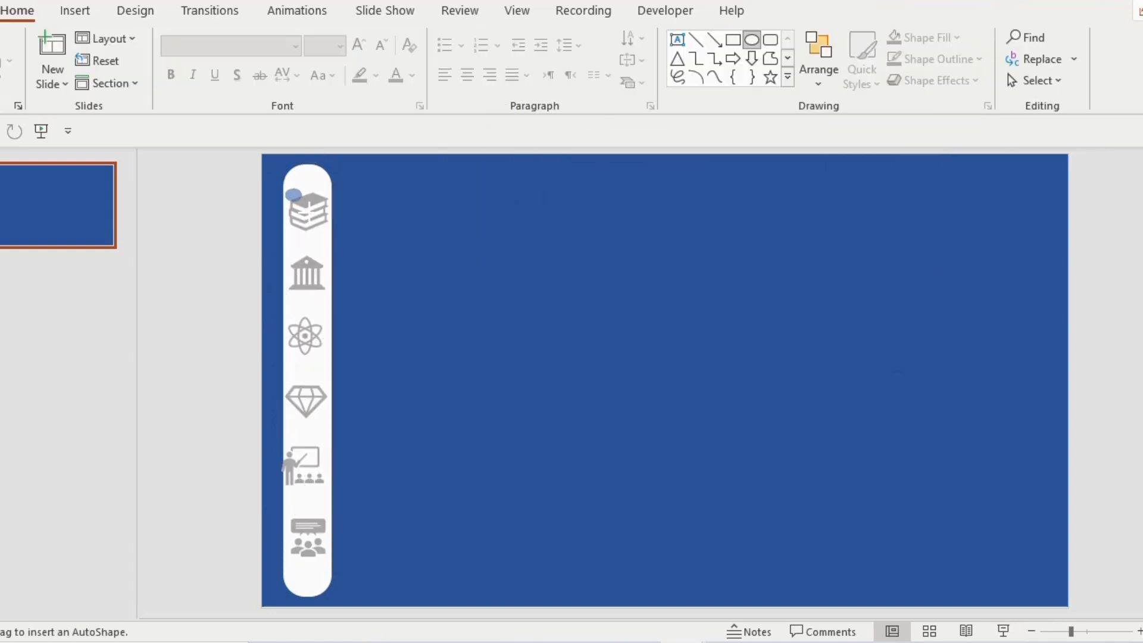
Fit a navy, outline-free circle behind the top books icon and recolour that icon white
{"action": "left_click", "coordinate": [307, 214]}
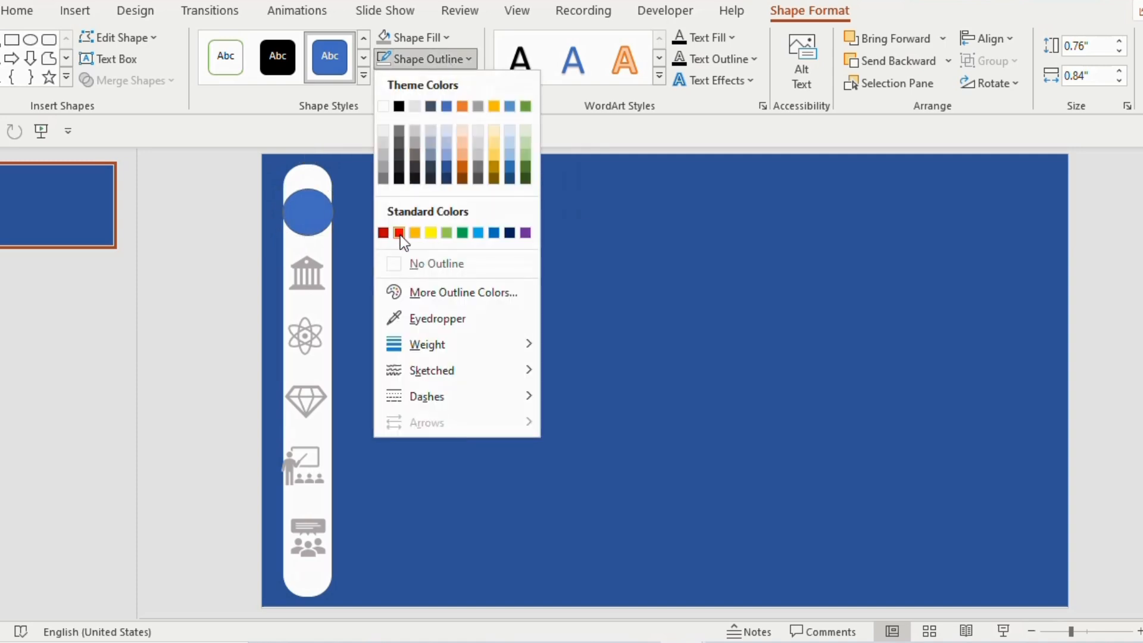
{"action": "left_click", "coordinate": [399, 234]}
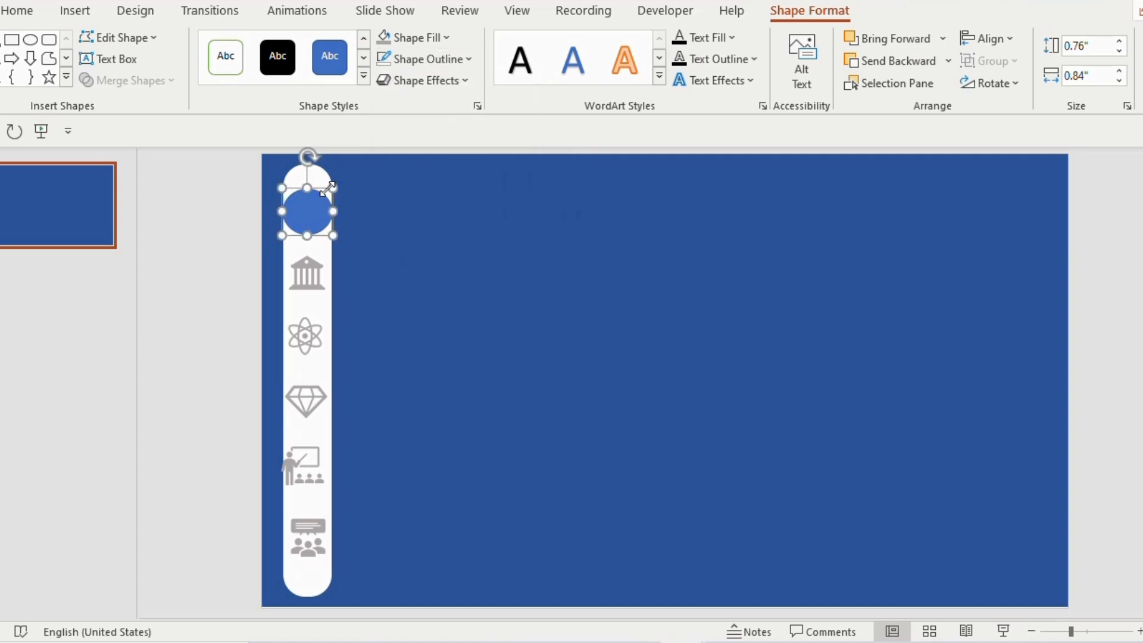
{"action": "left_click", "coordinate": [415, 36]}
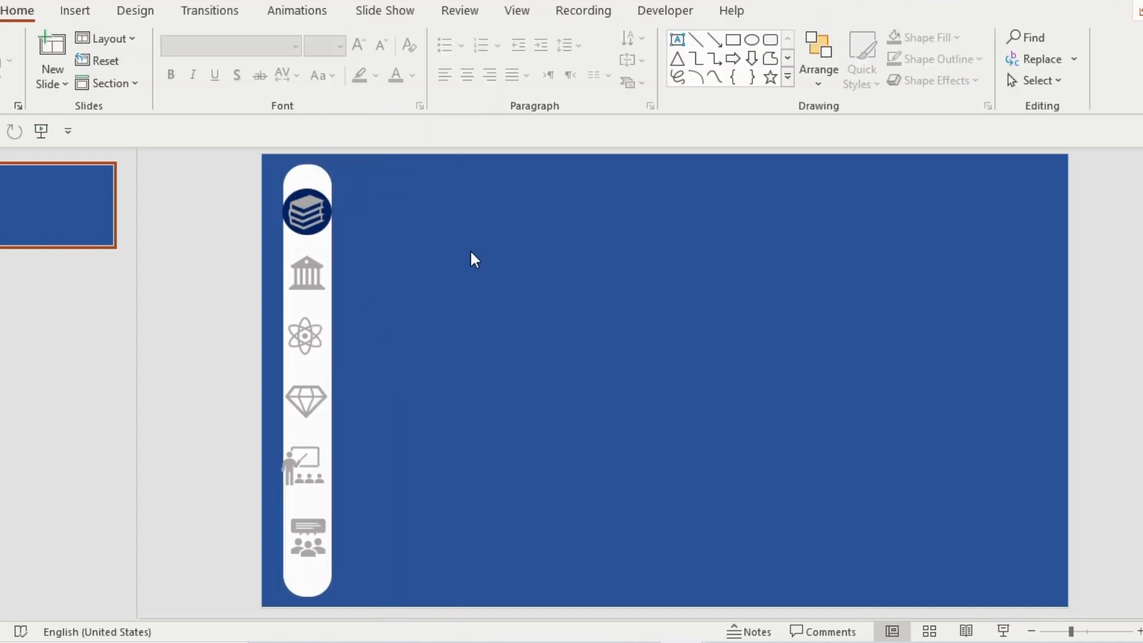
{"action": "left_click", "coordinate": [307, 212]}
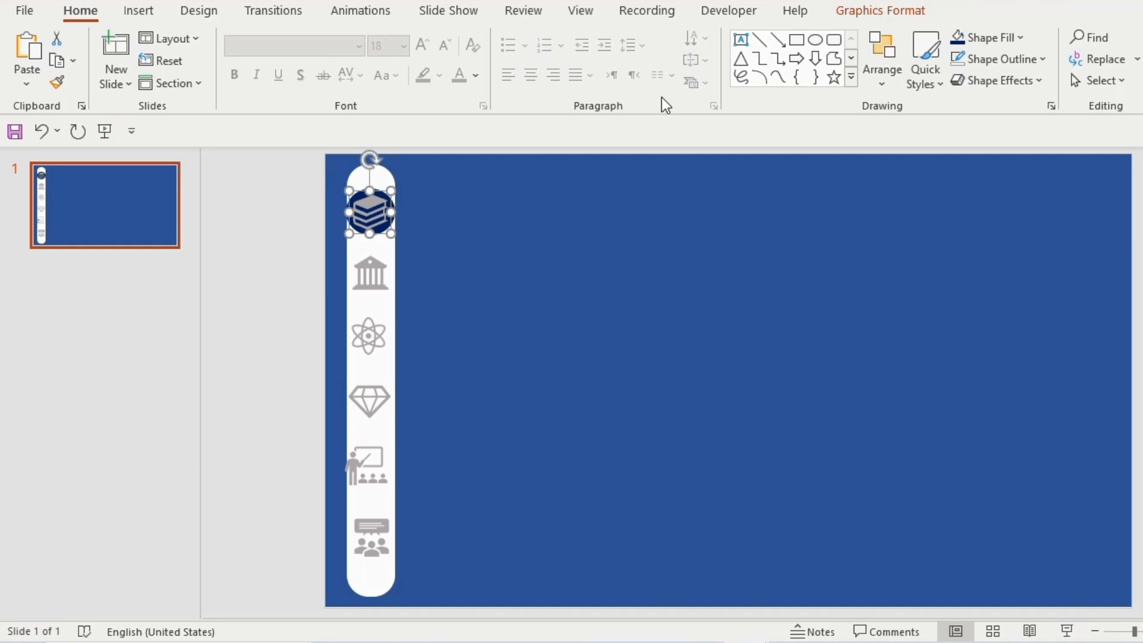
{"action": "left_click", "coordinate": [985, 37]}
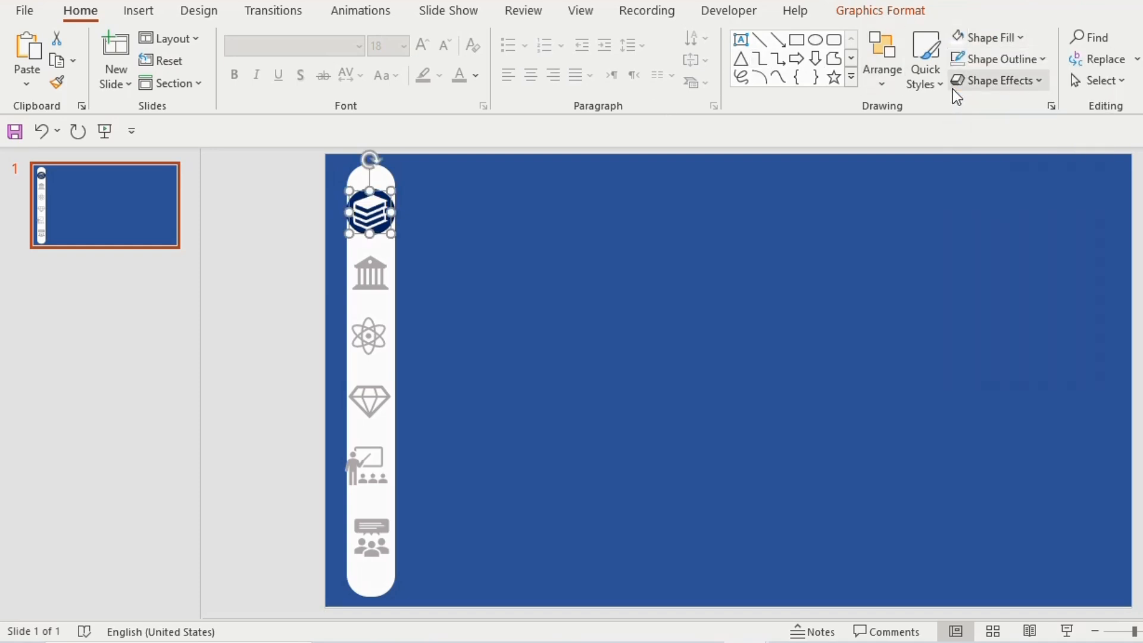
Duplicate slide 1 and move its navy circle behind the museum icon, shown in white
{"action": "left_click", "coordinate": [115, 56]}
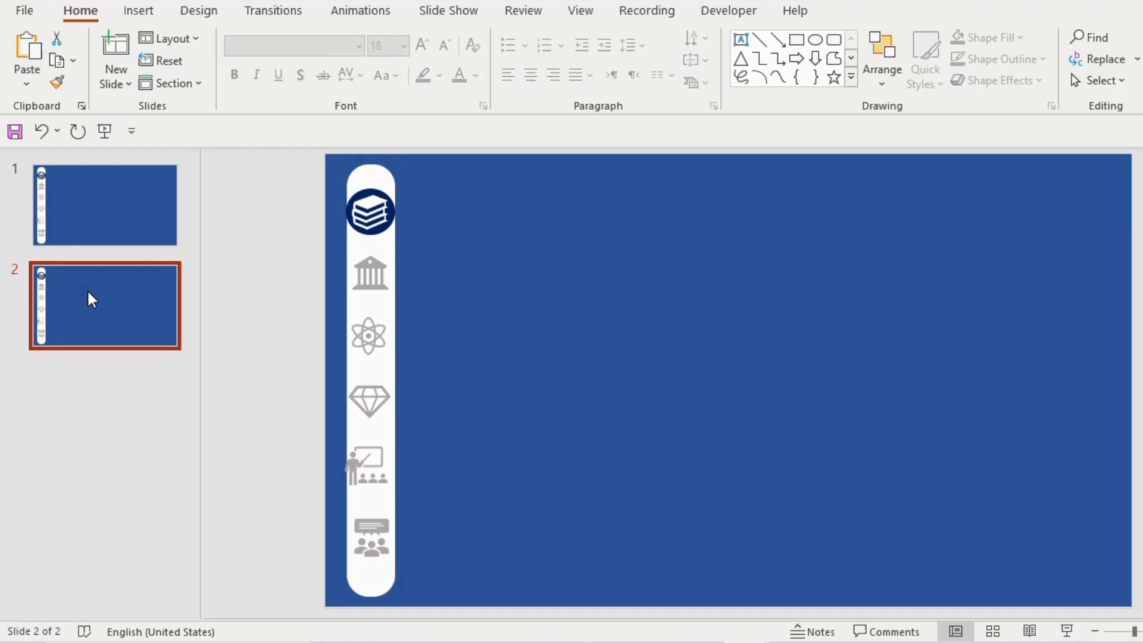
{"action": "left_click", "coordinate": [991, 36]}
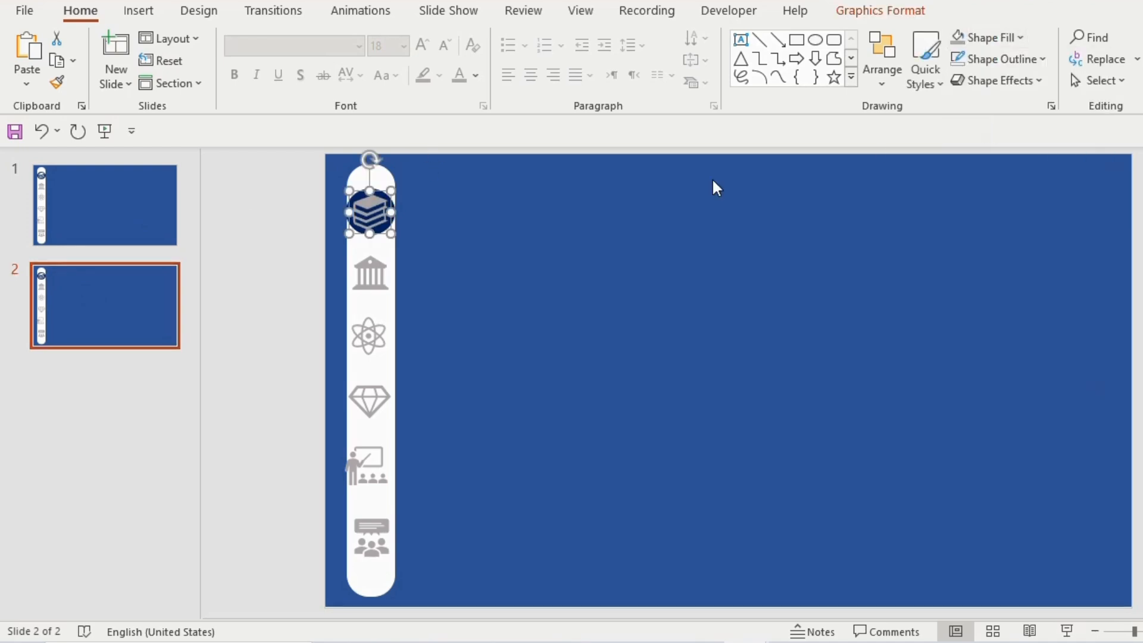
{"action": "left_click", "coordinate": [369, 275]}
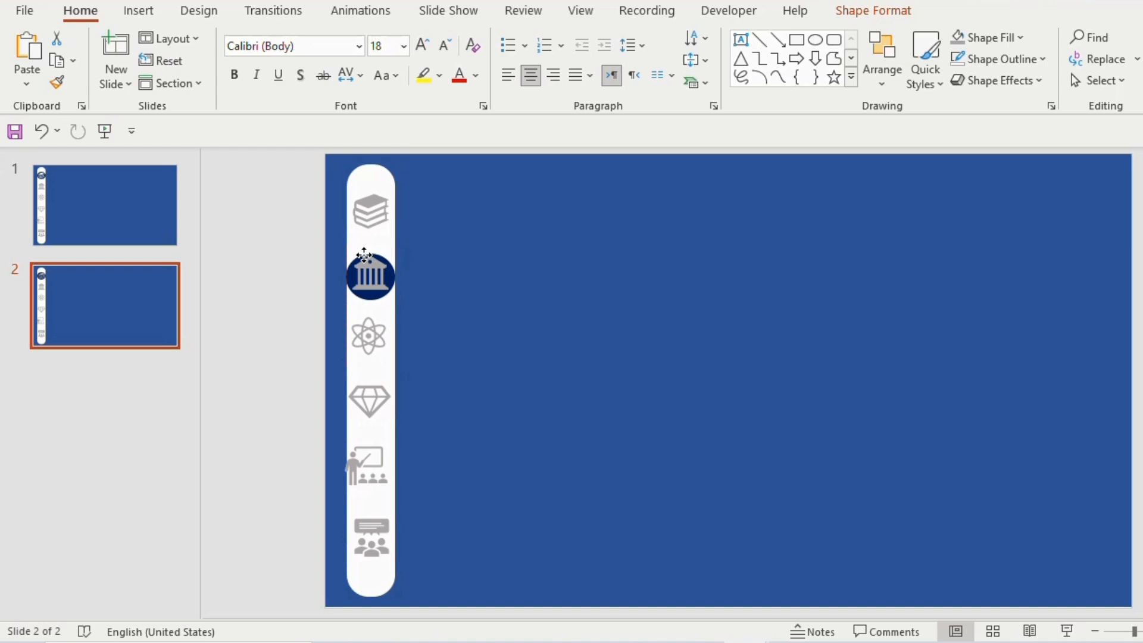
{"action": "left_click", "coordinate": [369, 276]}
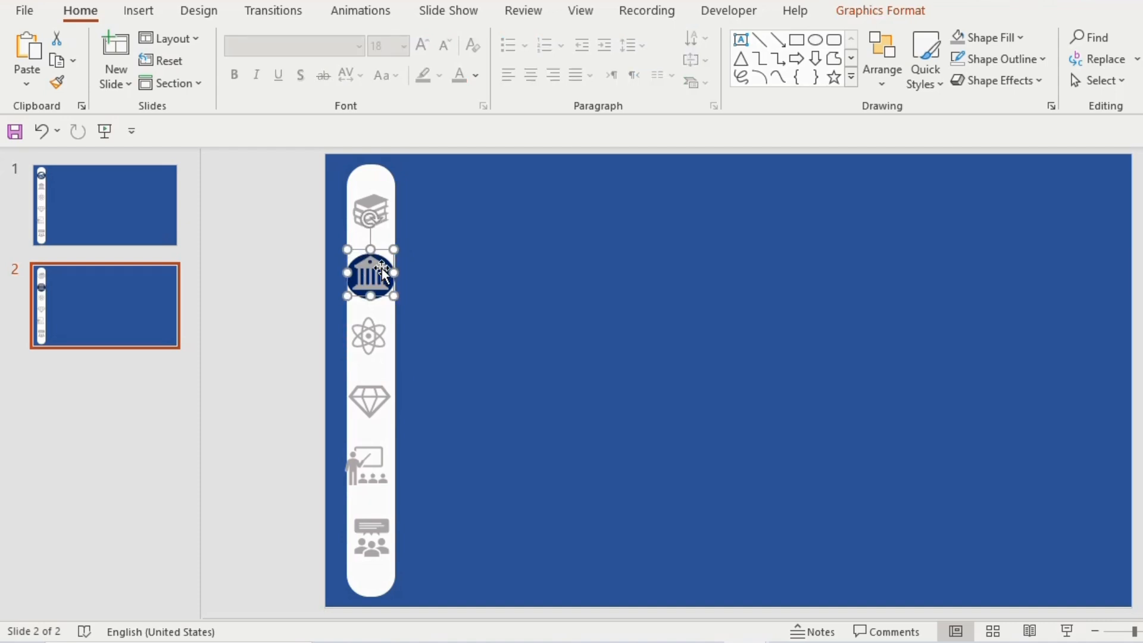
{"action": "left_click", "coordinate": [987, 37]}
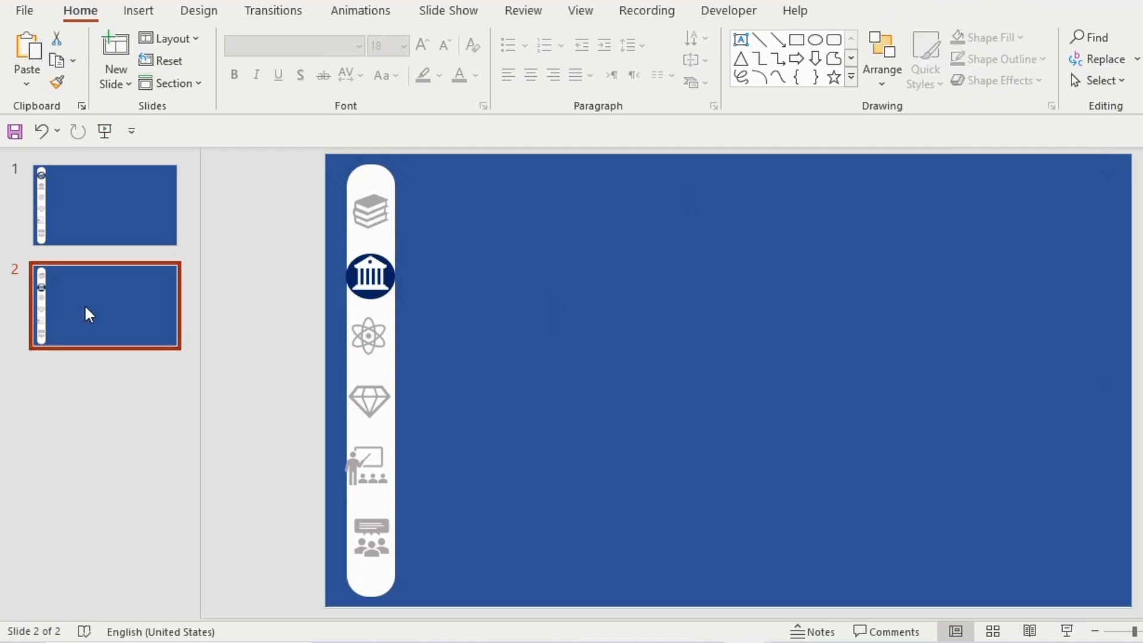
Duplicate again and move the navy circle behind the atom icon on the third slide
{"action": "left_click", "coordinate": [929, 37]}
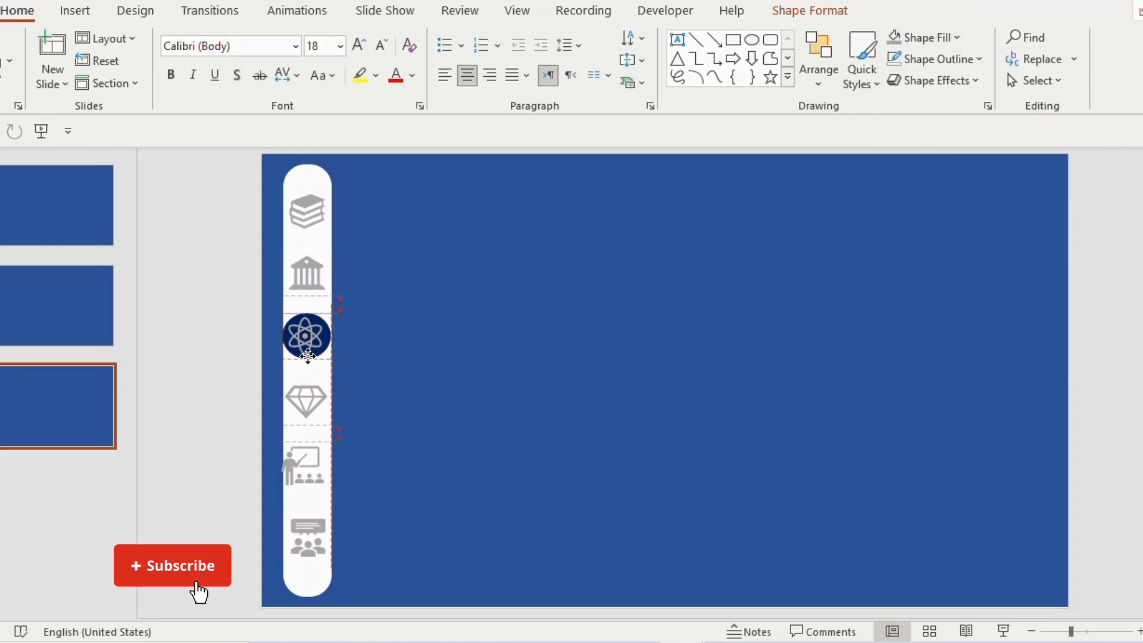
{"action": "left_click", "coordinate": [308, 337]}
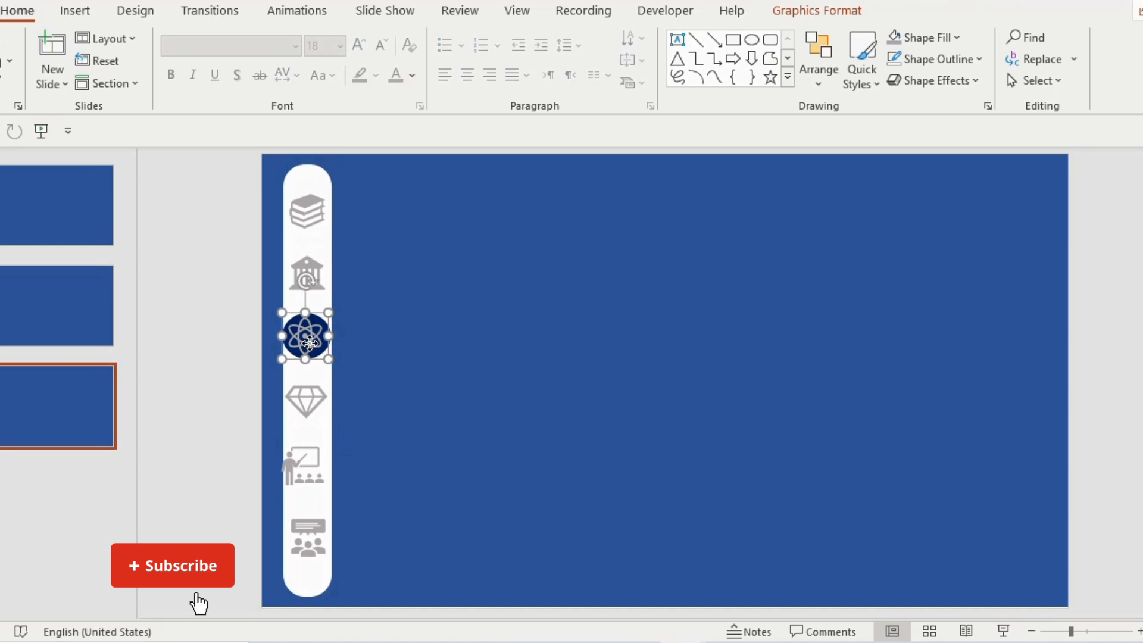
{"action": "left_click", "coordinate": [174, 565]}
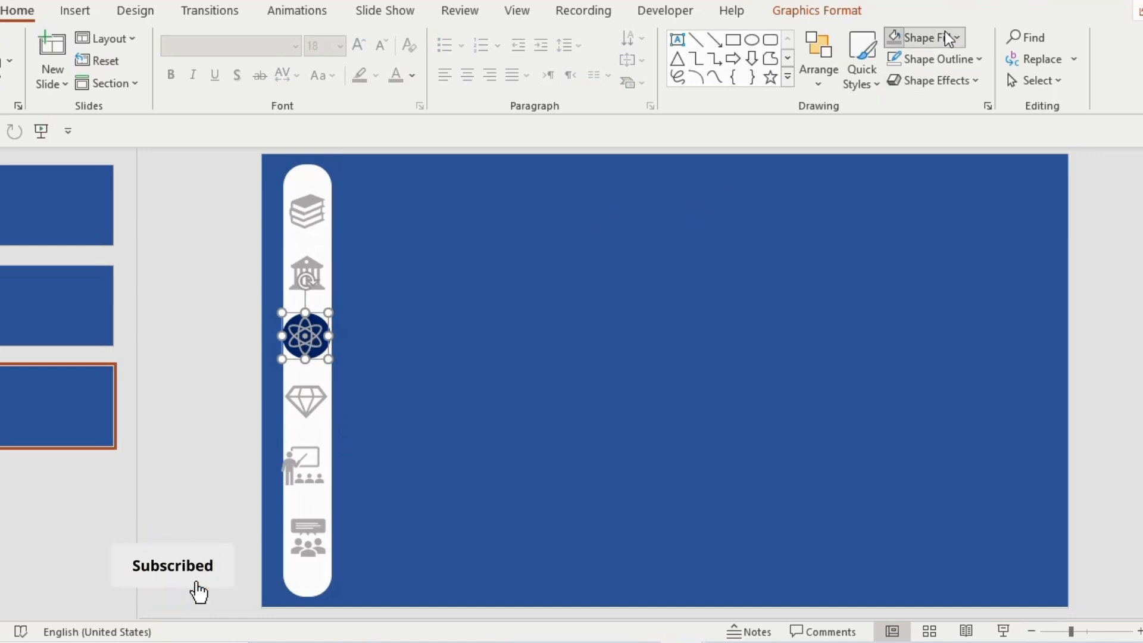
{"action": "mouse_move", "coordinate": [895, 89]}
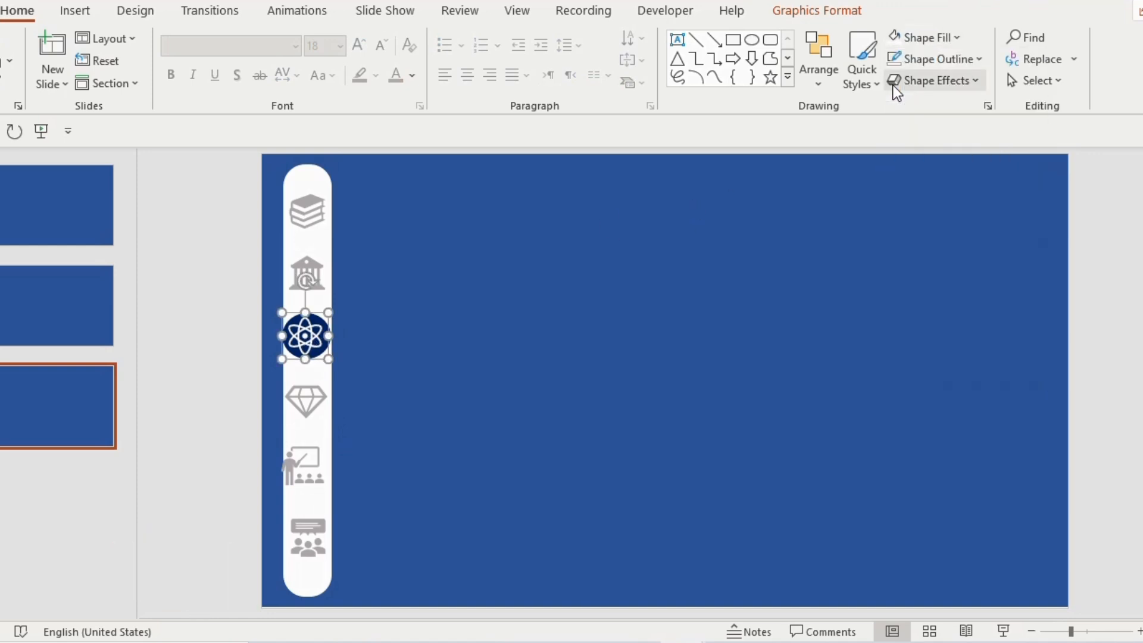
{"action": "left_click", "coordinate": [23, 407]}
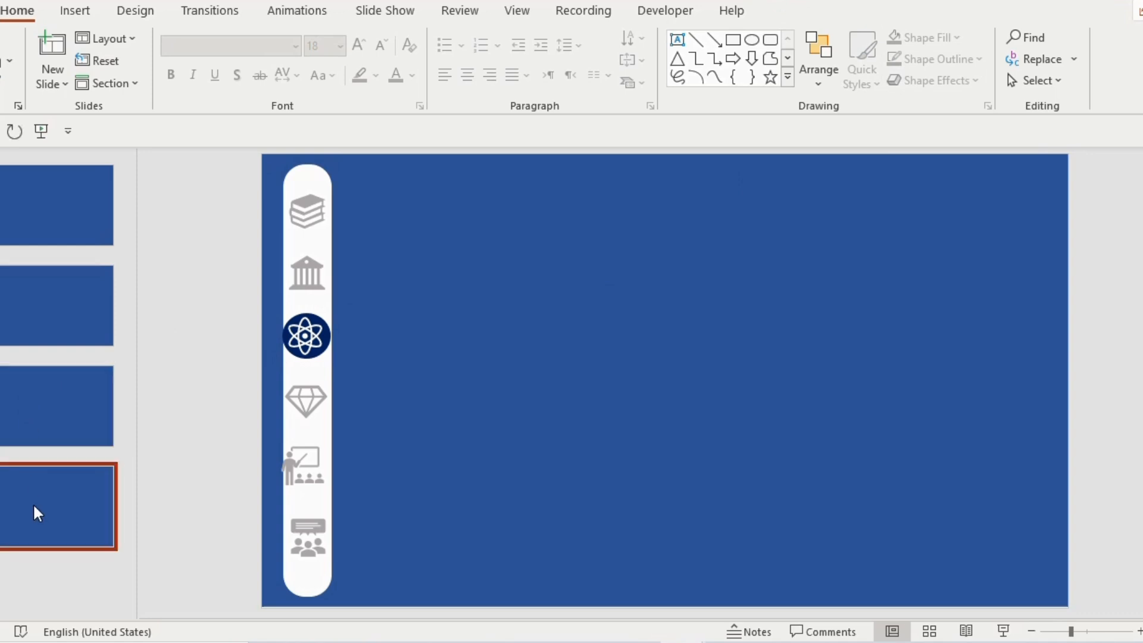
Duplicate once more and drag the navy circle down behind the diamond icon
{"action": "left_click", "coordinate": [307, 336]}
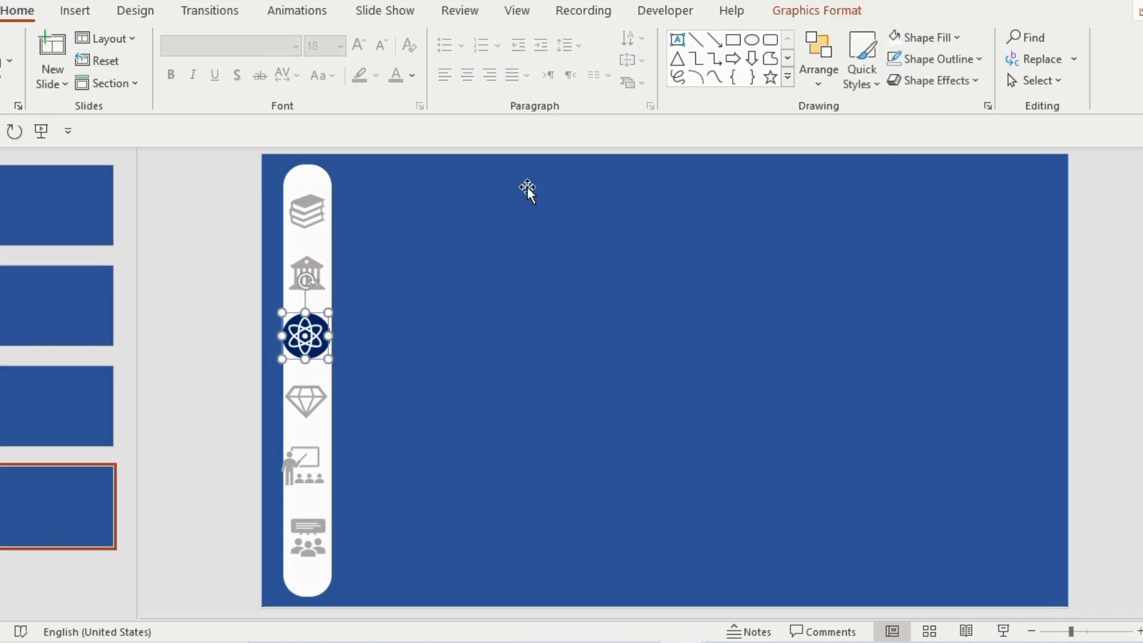
{"action": "left_click", "coordinate": [929, 37]}
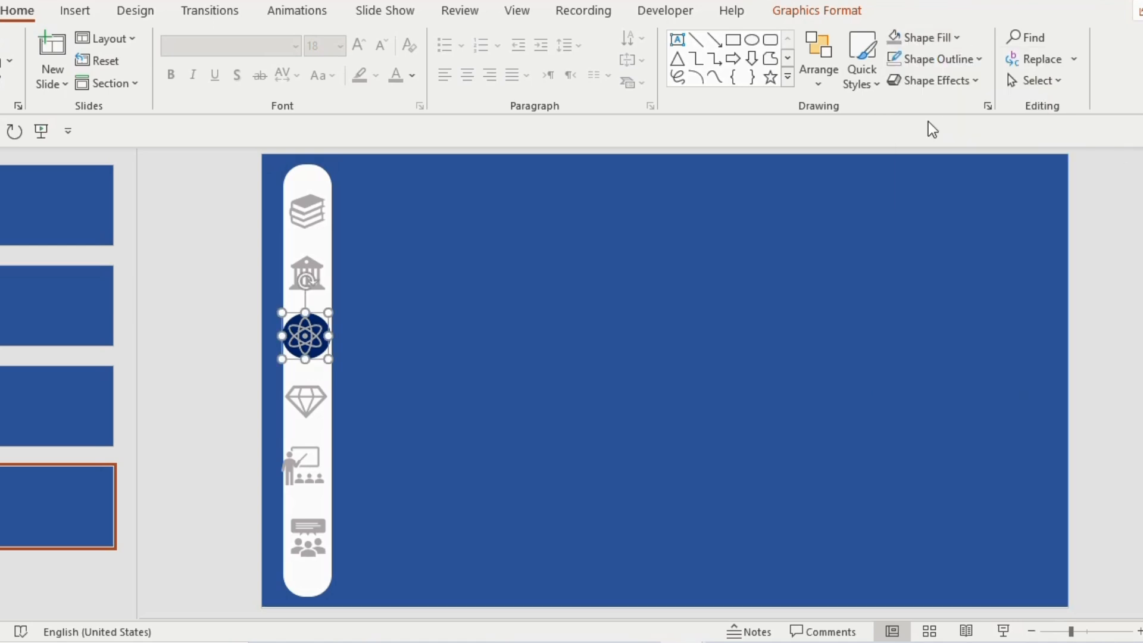
{"action": "left_click_drag", "start_coordinate": [305, 336], "coordinate": [305, 402]}
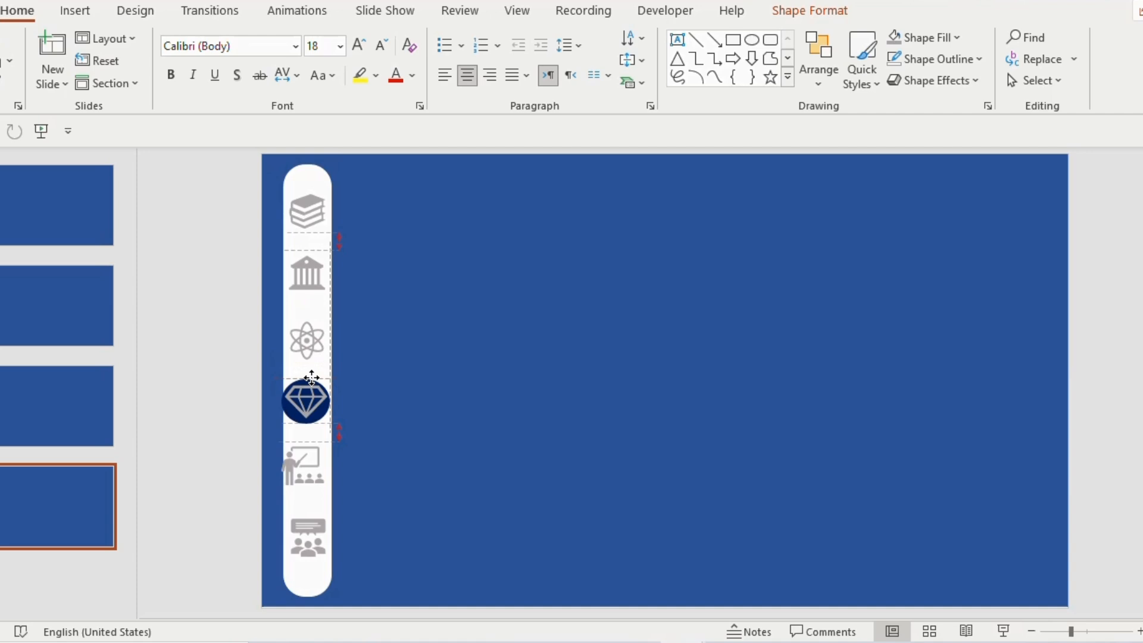
{"action": "left_click", "coordinate": [926, 37]}
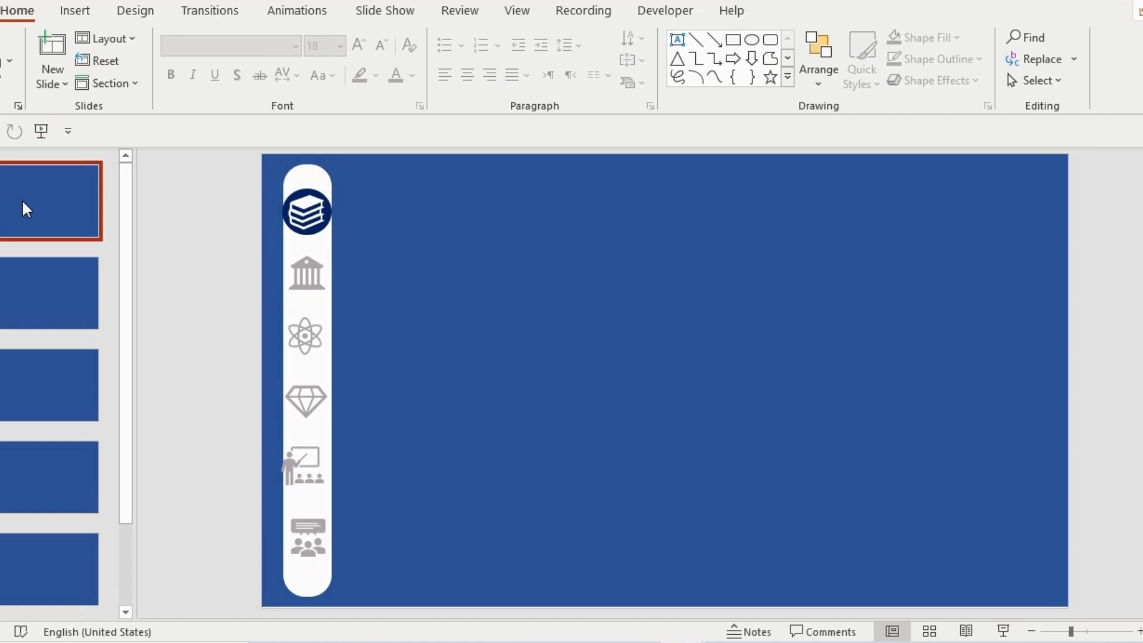
On slide 1, hyperlink the books icon to Slide 1 via Place in This Document
{"action": "left_click", "coordinate": [75, 10]}
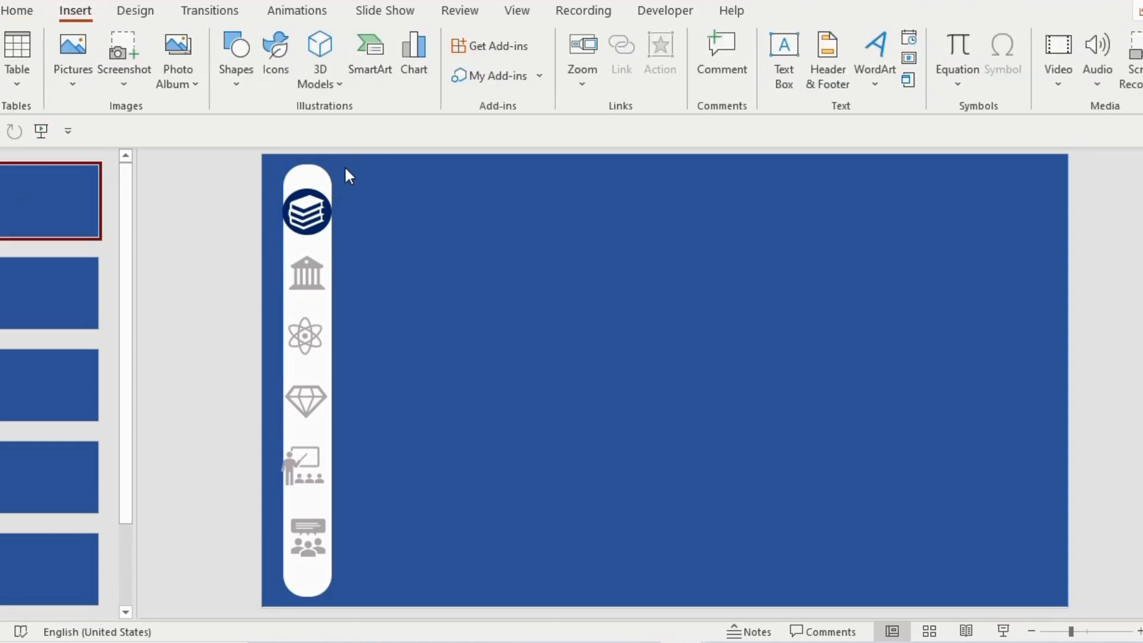
{"action": "left_click", "coordinate": [306, 212]}
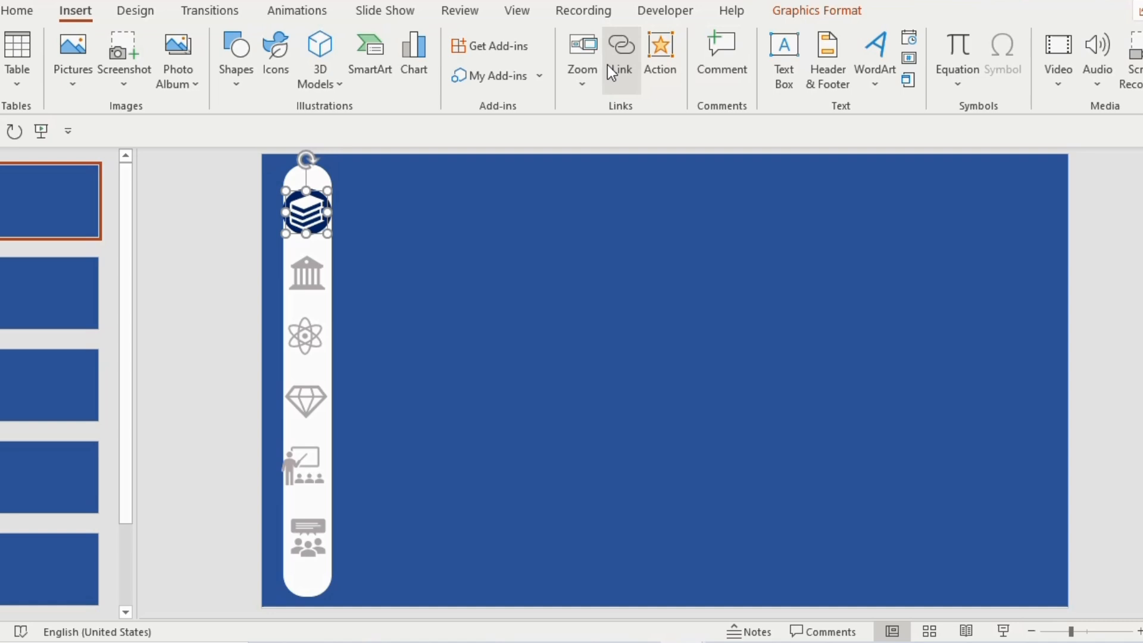
{"action": "left_click", "coordinate": [620, 47]}
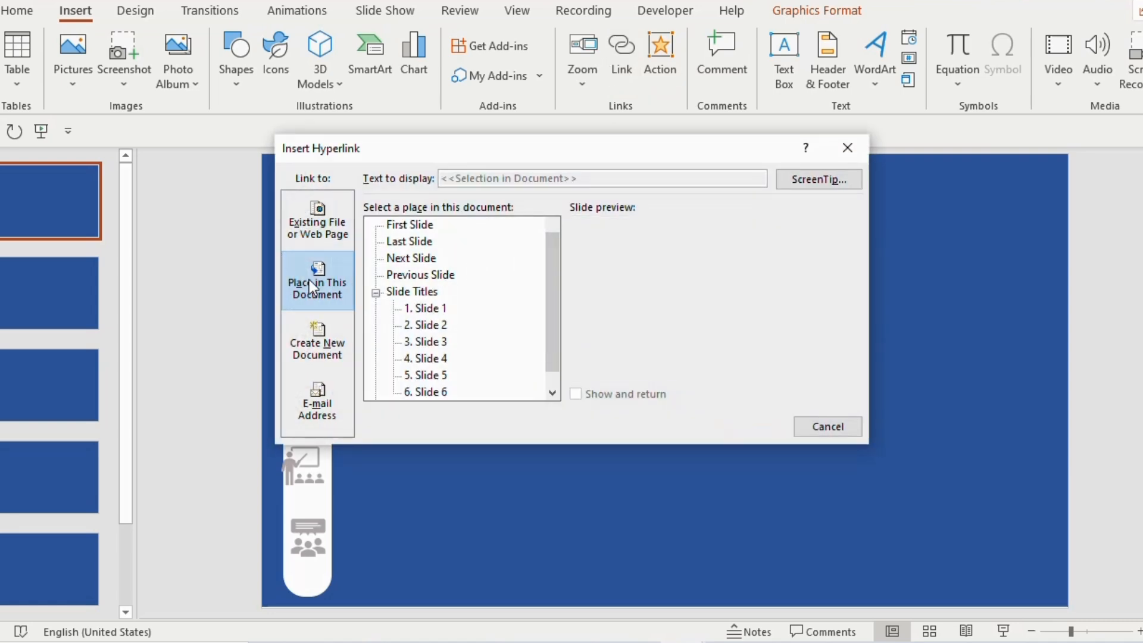
{"action": "left_click", "coordinate": [424, 308]}
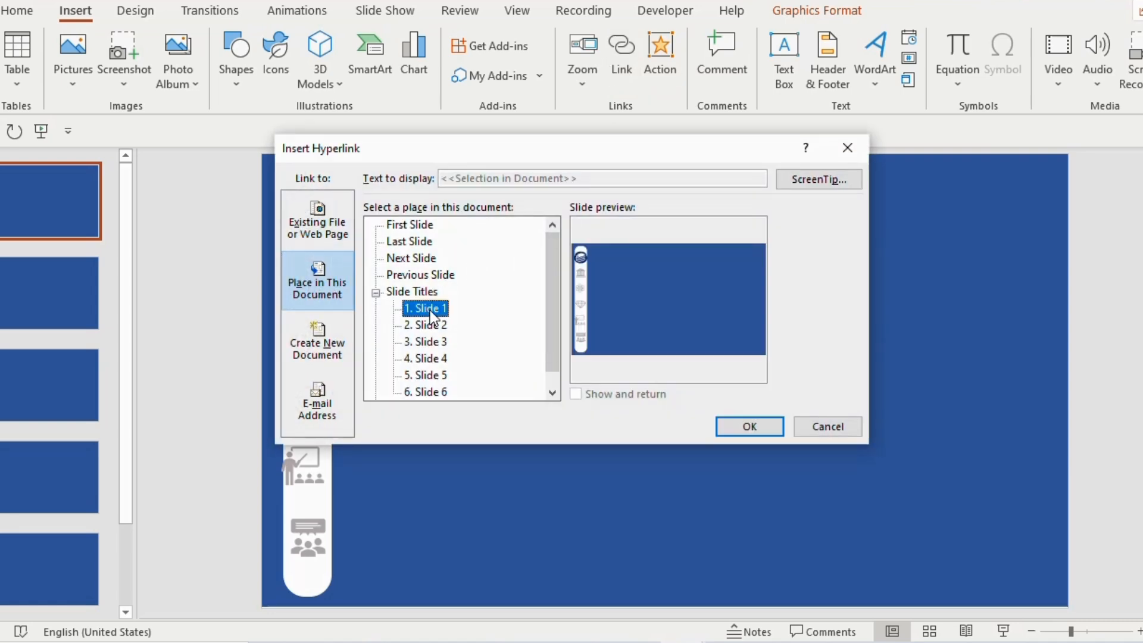
{"action": "left_click", "coordinate": [750, 426]}
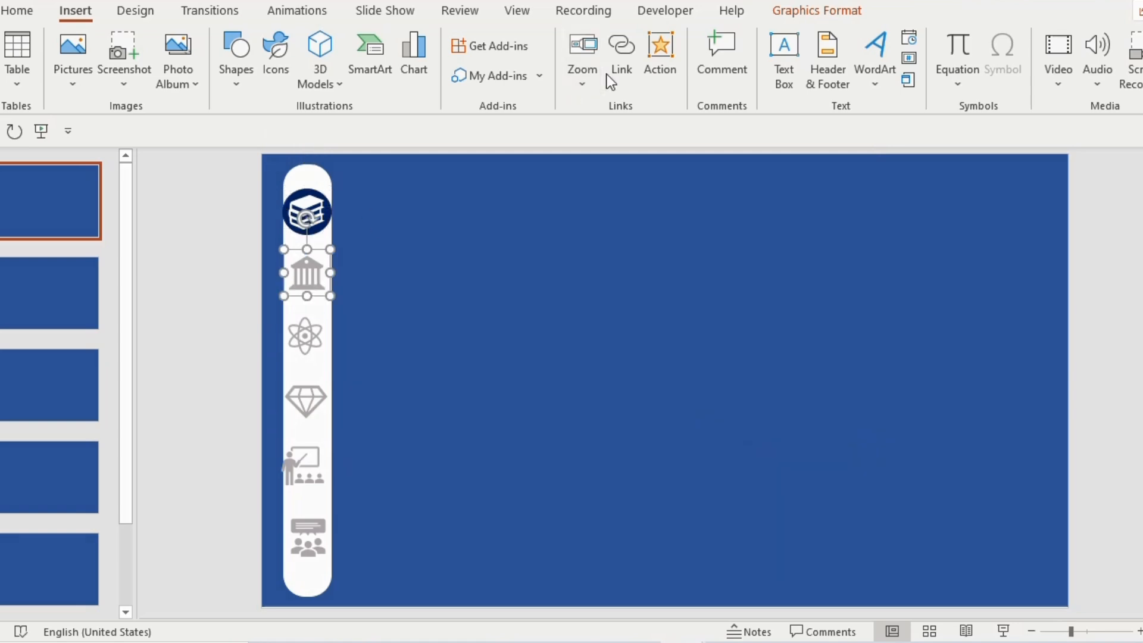
Hyperlink the bank icon to Slide 2 in the same way
{"action": "left_click", "coordinate": [621, 45]}
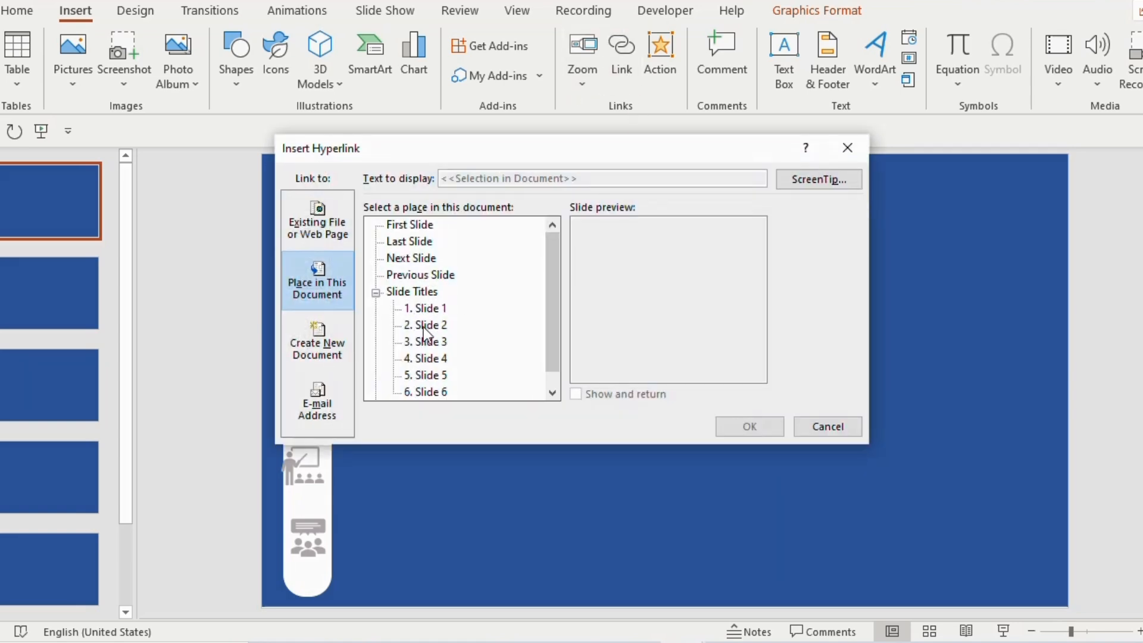
{"action": "left_click", "coordinate": [828, 426]}
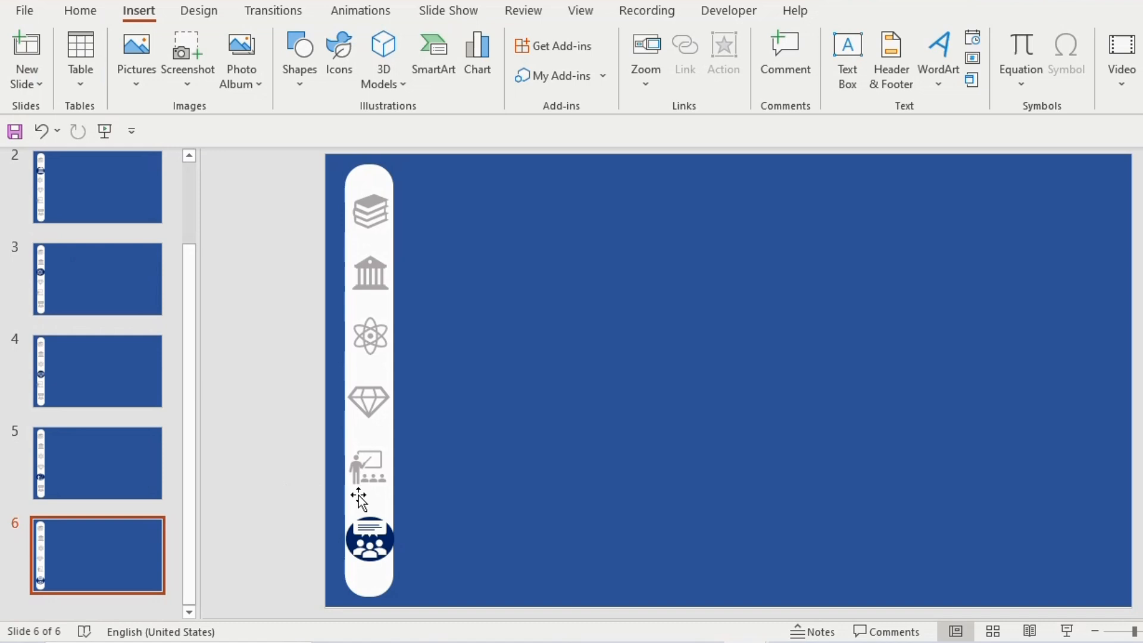
{"action": "mouse_move", "coordinate": [192, 370]}
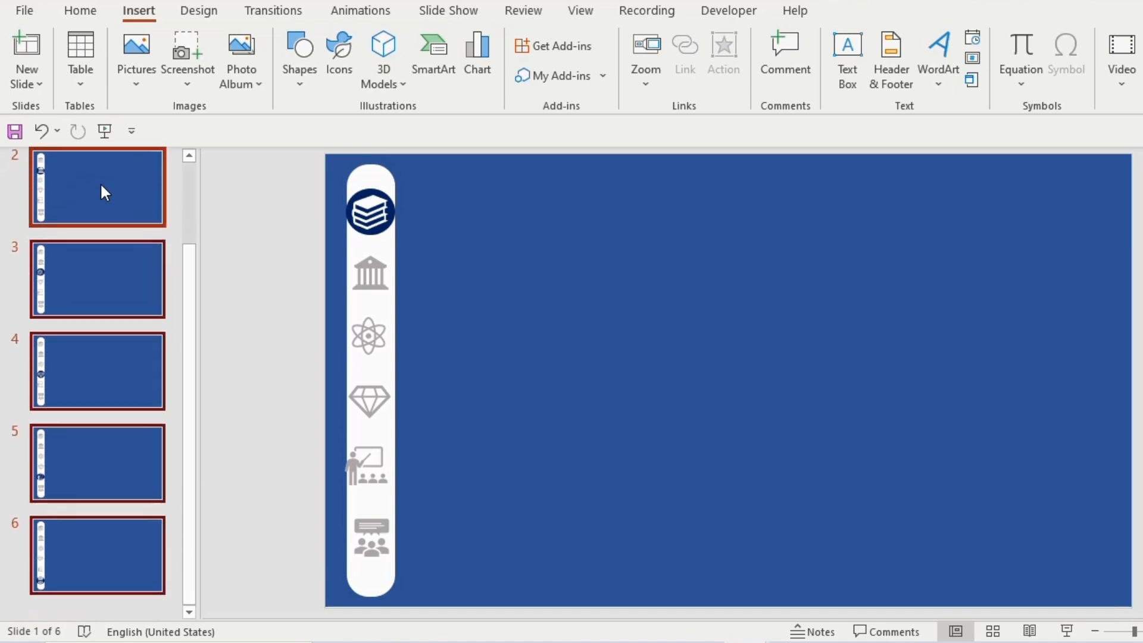
Select all six slides together in the thumbnail pane
{"action": "left_click", "coordinate": [273, 11]}
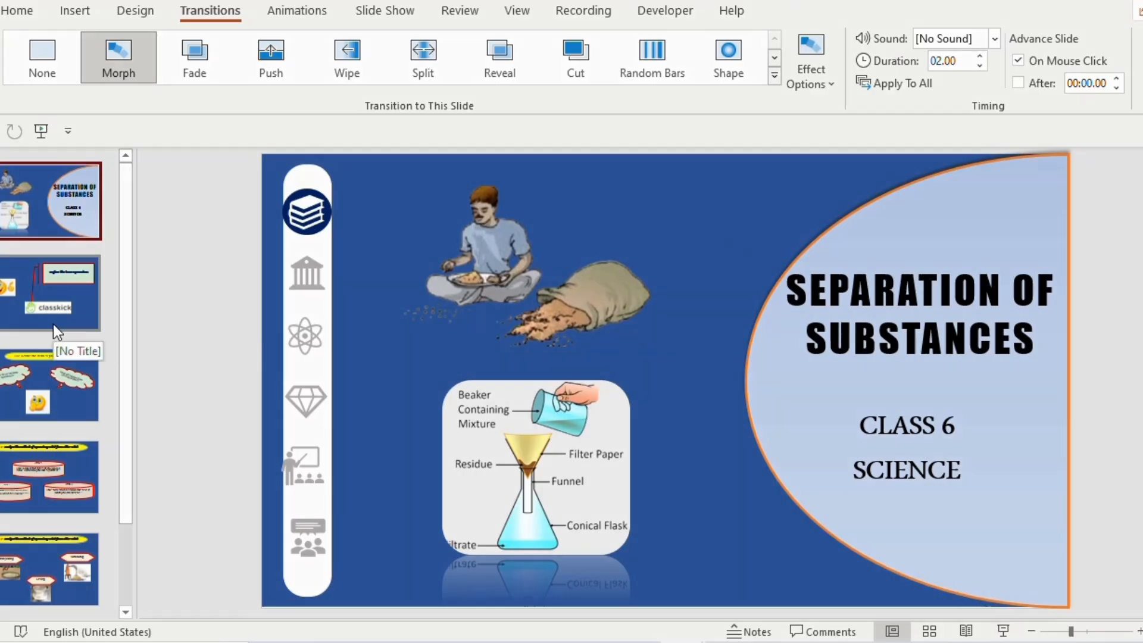
Apply the Morph transition to the slides and untick advancing On Mouse Click
{"action": "left_click", "coordinate": [50, 388]}
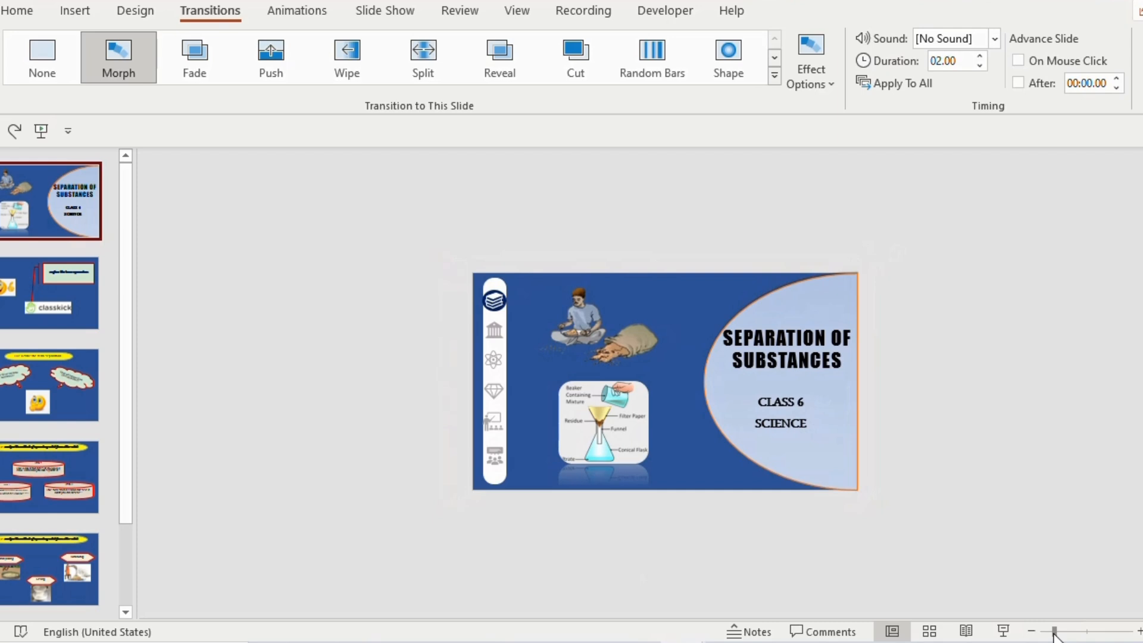
Zoom out and park neighbouring slides' pictures and thought bubbles just outside slide 2's edges
{"action": "left_click", "coordinate": [50, 293]}
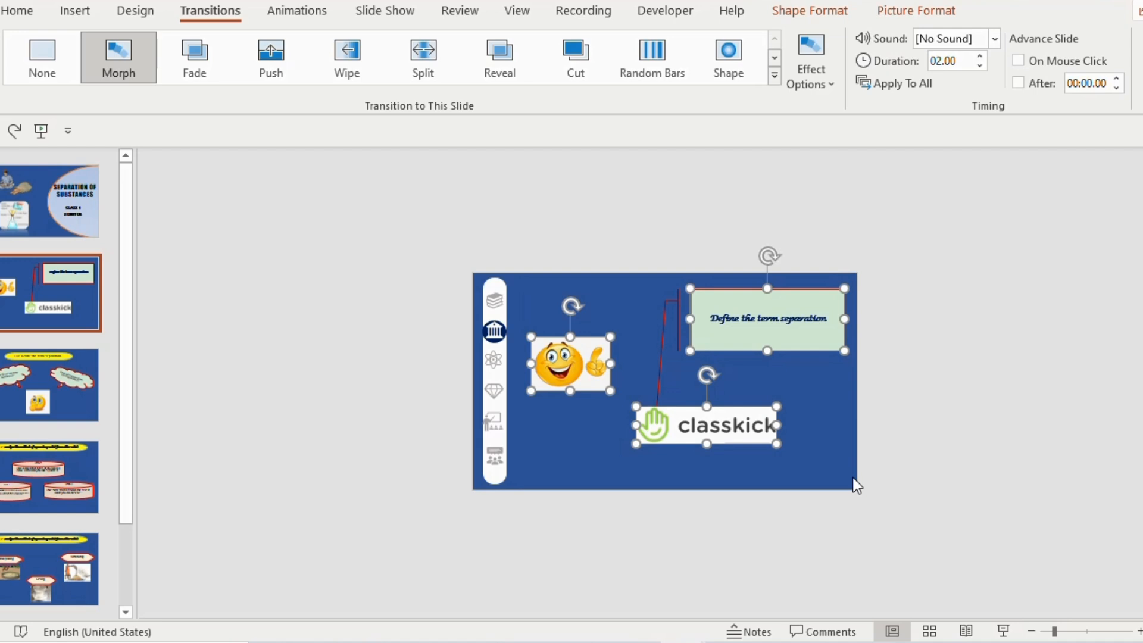
{"action": "left_click", "coordinate": [50, 200]}
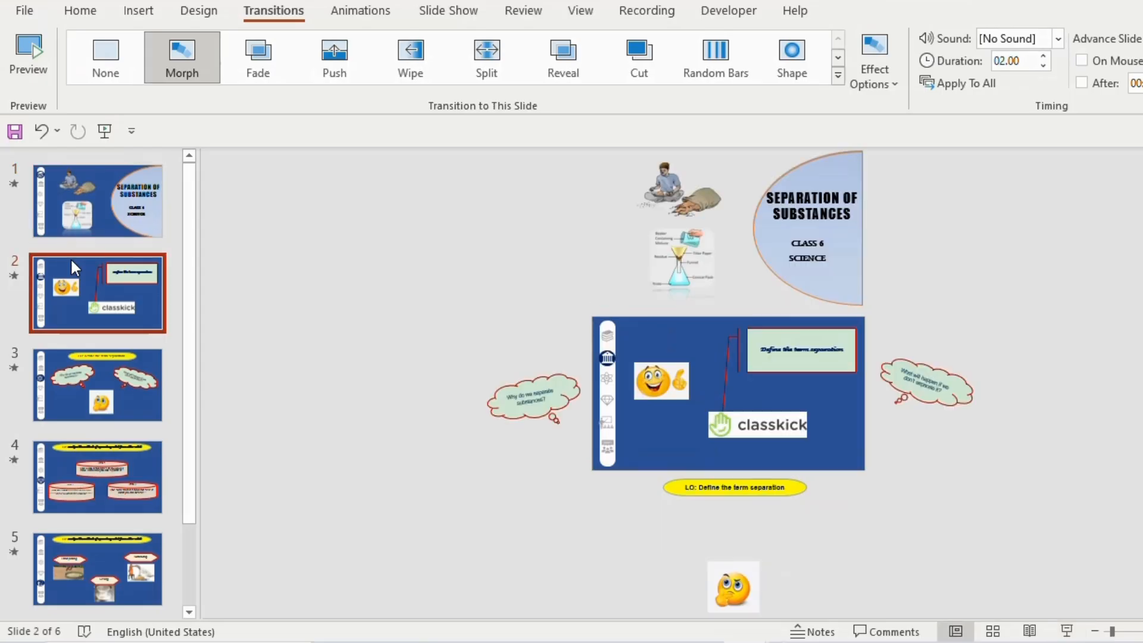
Drag the Feedback picture off to the right of slide 5
{"action": "left_click", "coordinate": [96, 477]}
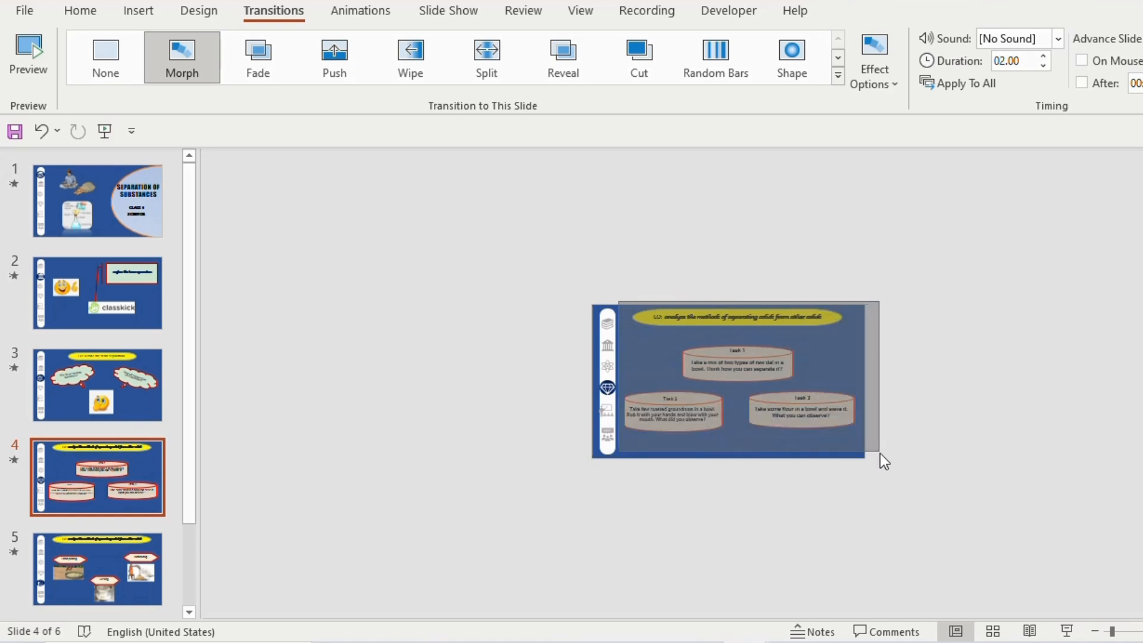
{"action": "left_click", "coordinate": [742, 367]}
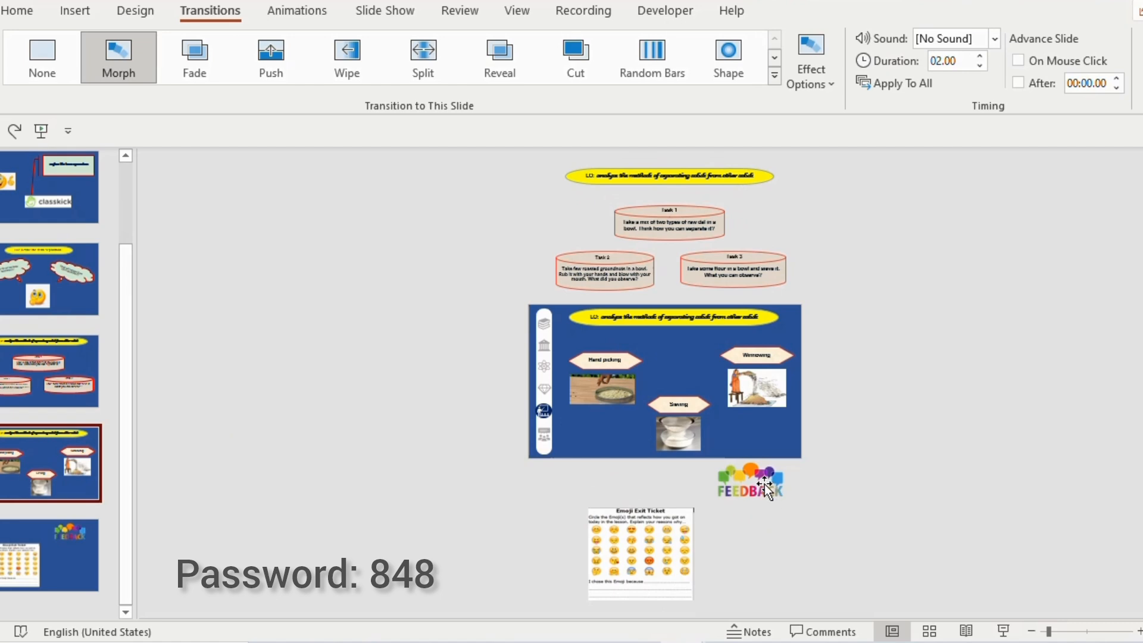
{"action": "left_click_drag", "start_coordinate": [749, 481], "coordinate": [855, 337]}
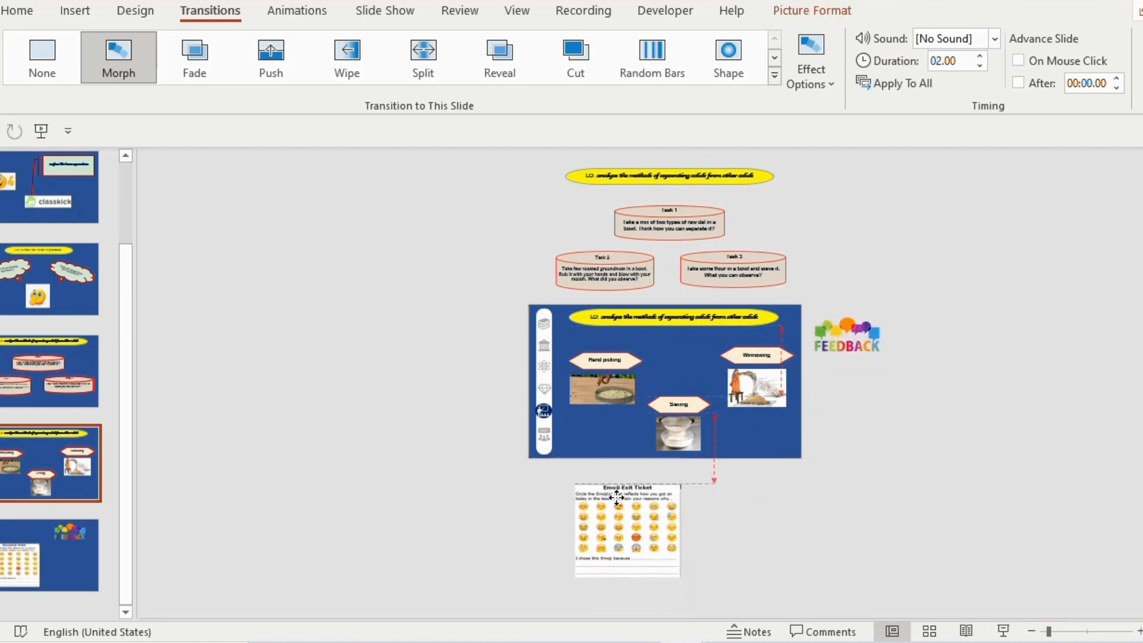
On slide 1, drag the thumbs-up emoji off the slide's left edge
{"action": "left_click", "coordinate": [54, 202]}
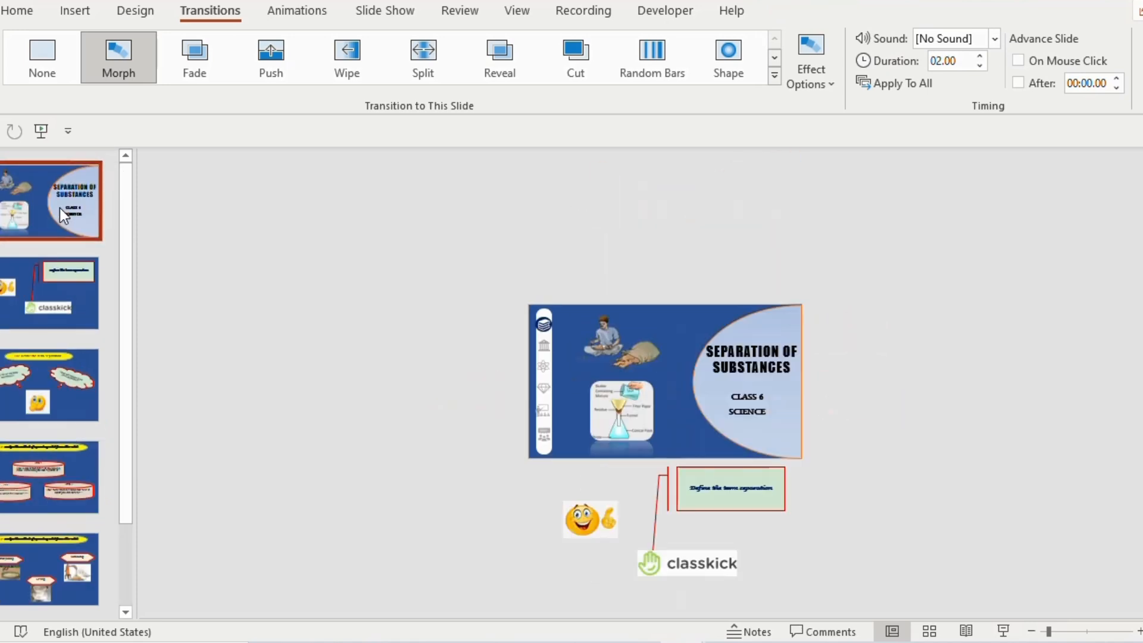
{"action": "left_click", "coordinate": [582, 526]}
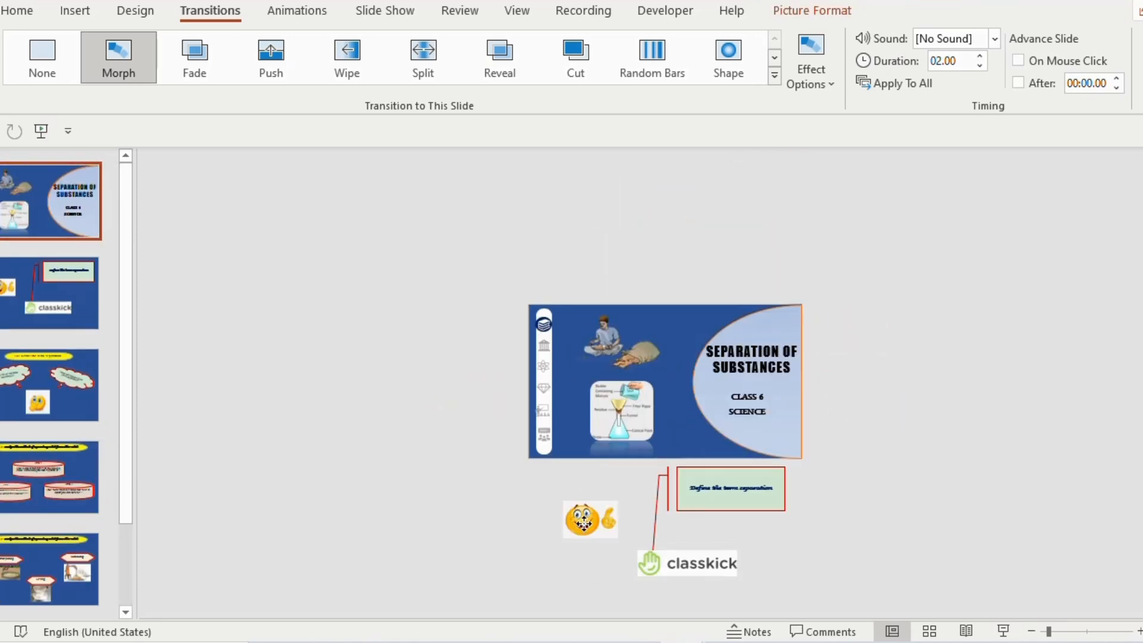
{"action": "left_click_drag", "start_coordinate": [589, 519], "coordinate": [485, 402]}
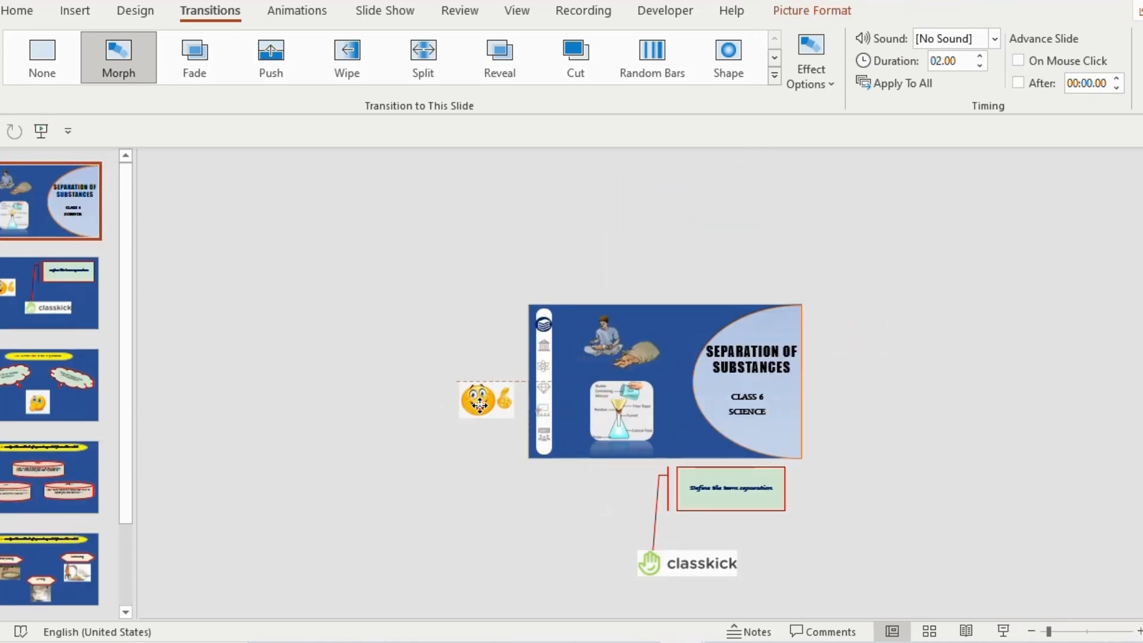